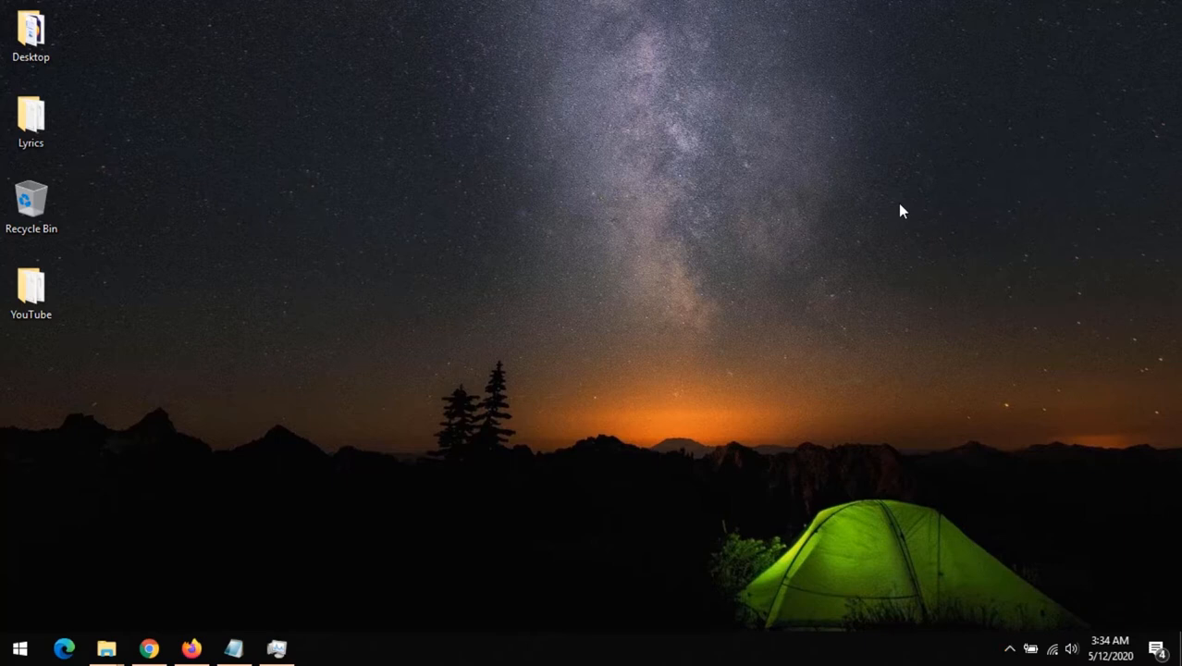
- Launch Windows Settings from the Start menu's gear icon
left_click(18, 647)
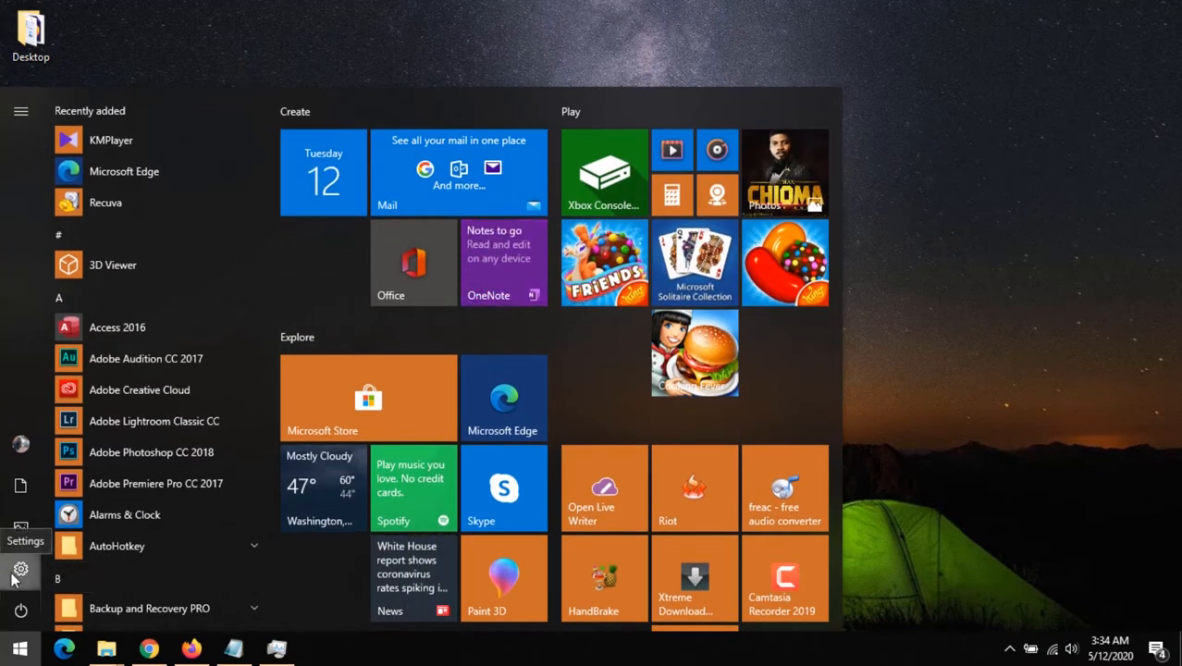
left_click(20, 570)
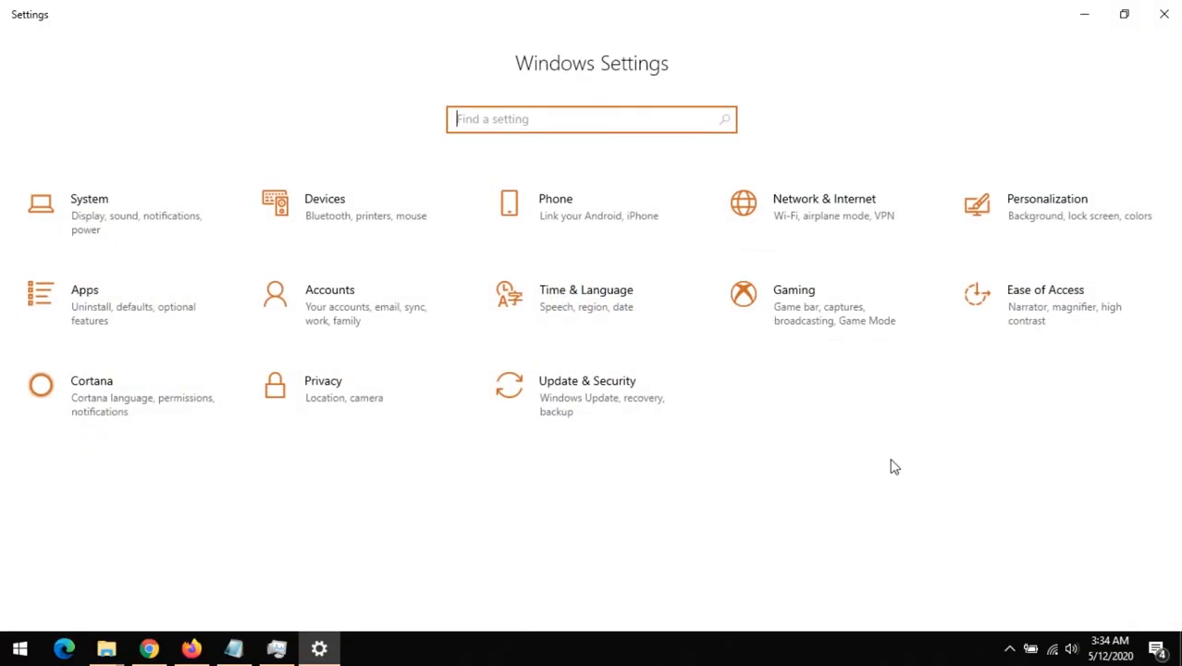
mouse_move(570, 389)
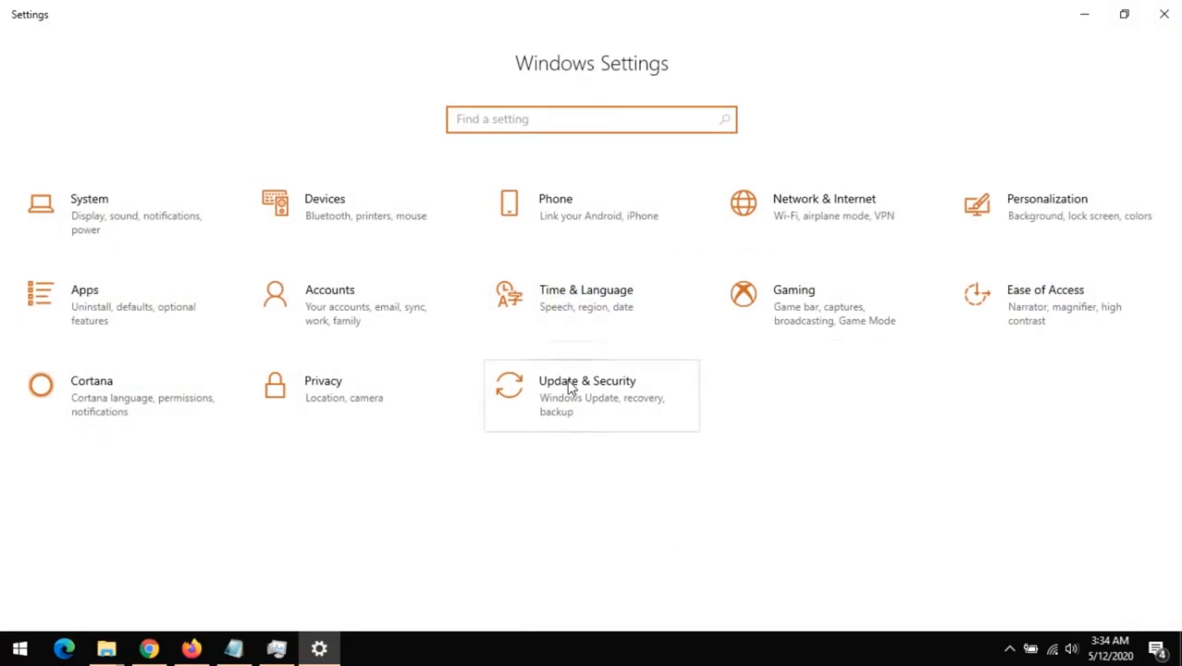
- Navigate to Update & Security > Recovery
left_click(588, 396)
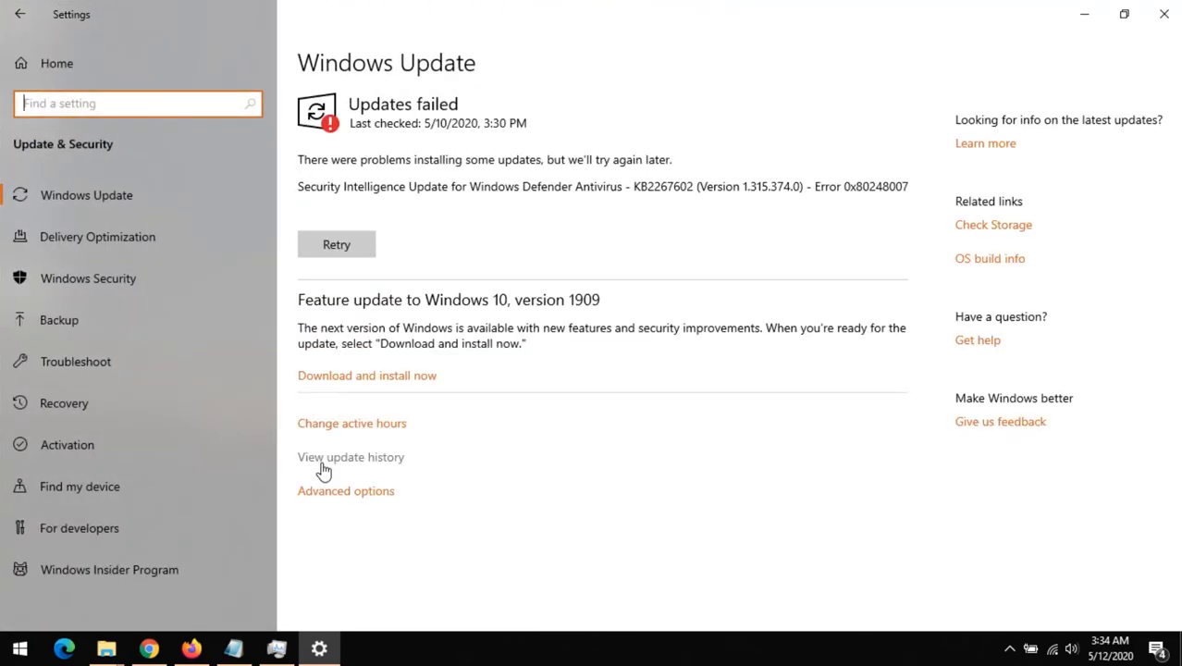
mouse_move(84, 414)
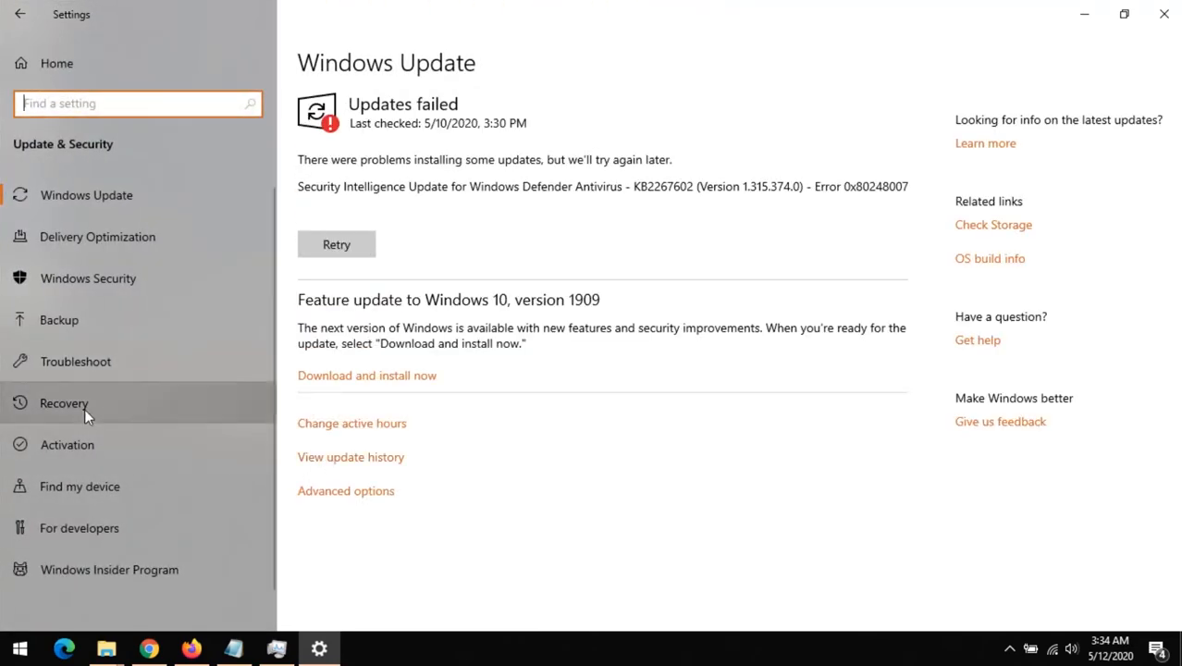
left_click(63, 403)
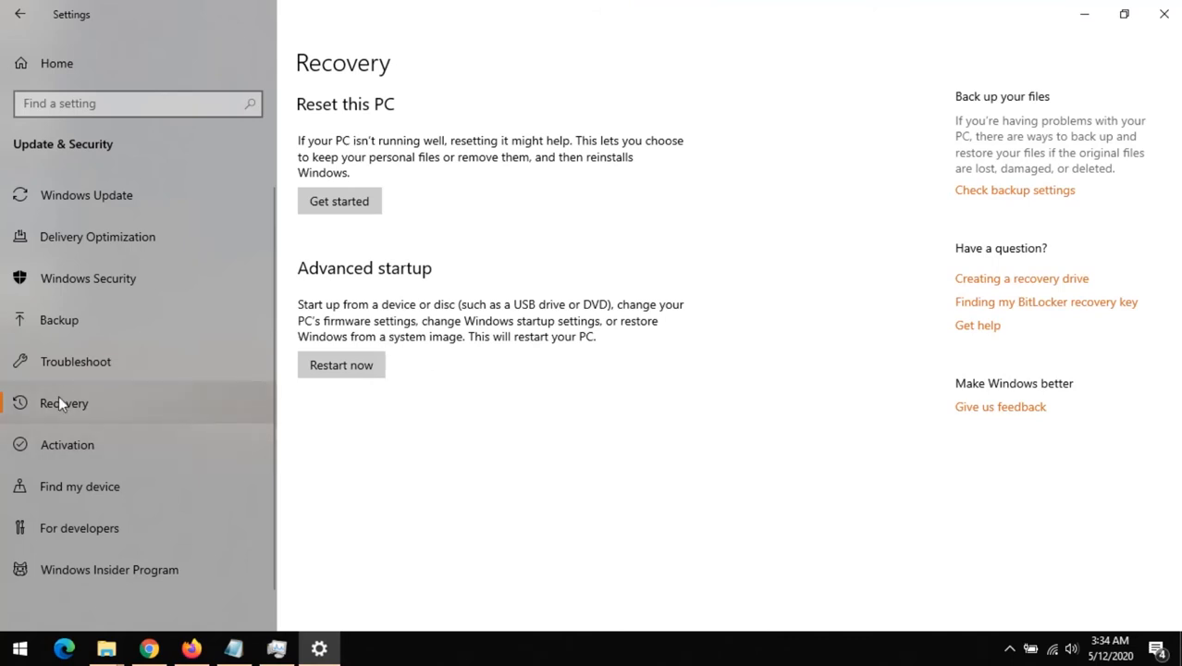
mouse_move(448, 207)
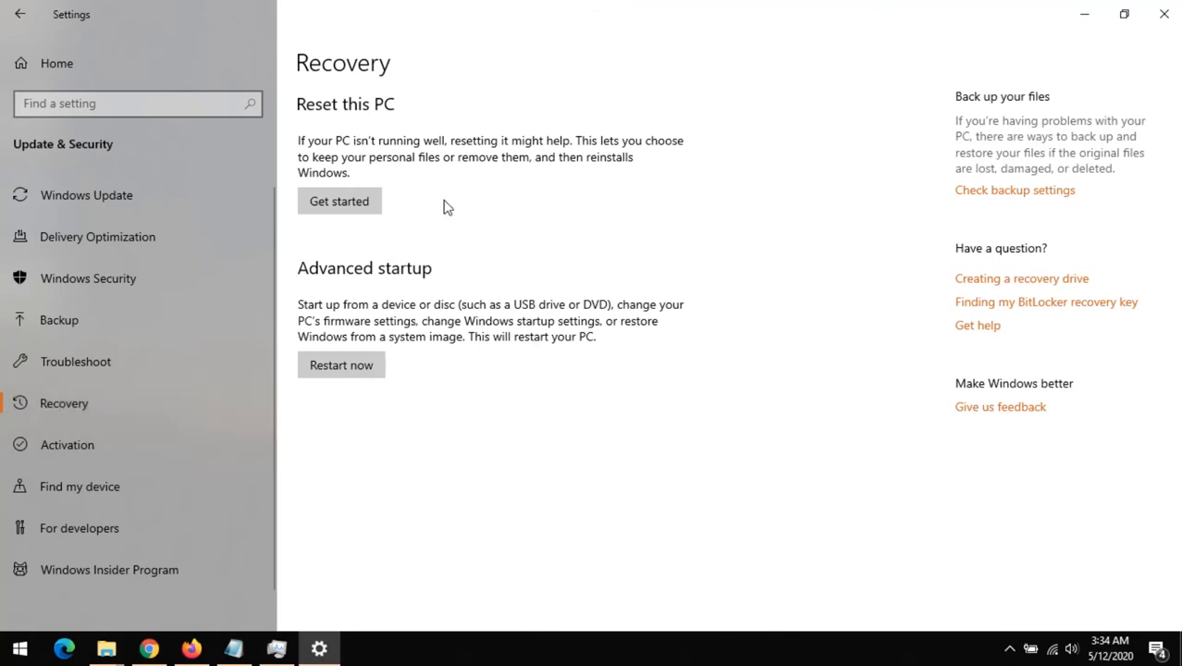
mouse_move(386, 107)
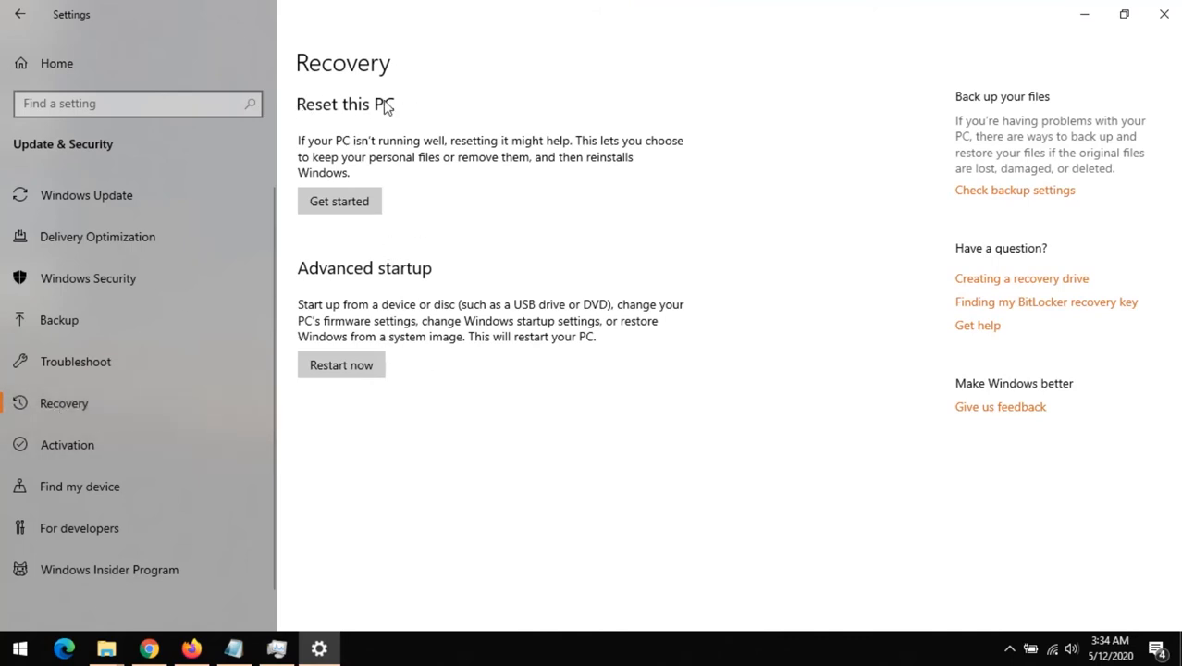
mouse_move(411, 176)
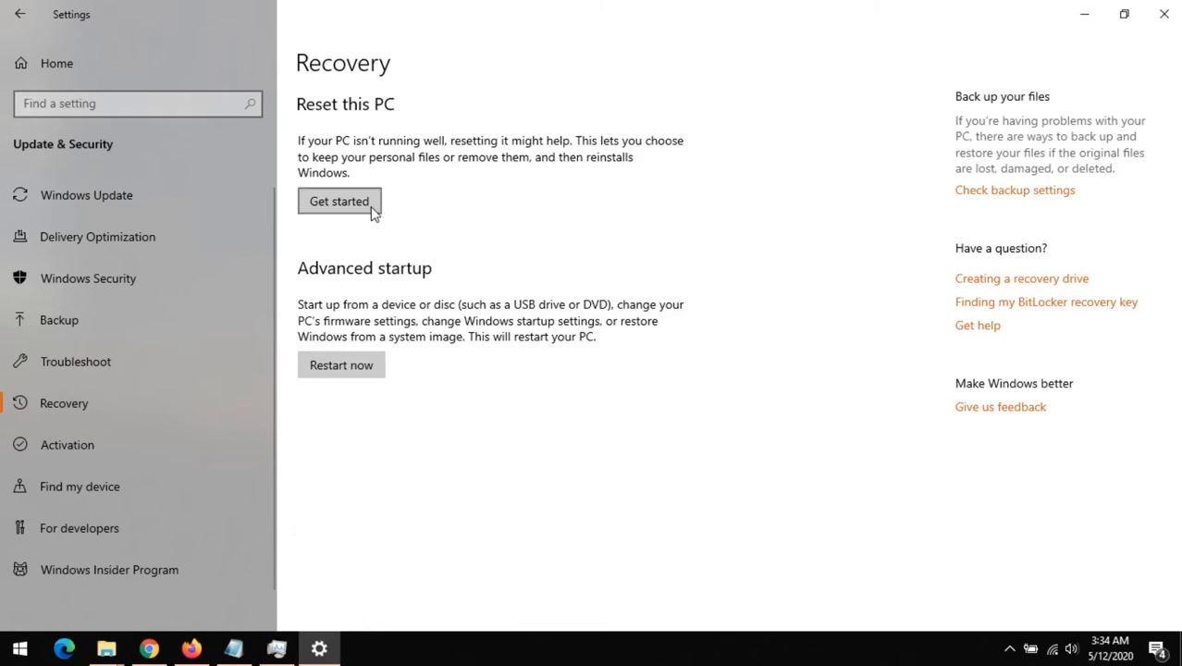
- Start Reset this PC to reach the 'Keep my files' / 'Remove everything' choice
left_click(339, 200)
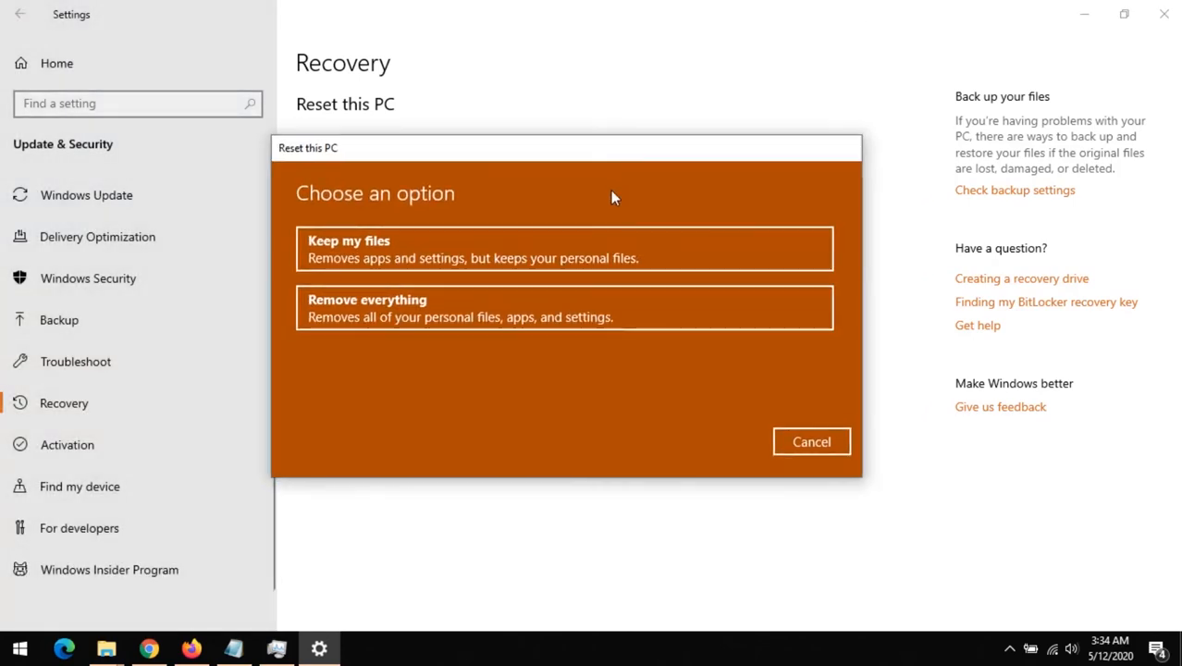
mouse_move(518, 248)
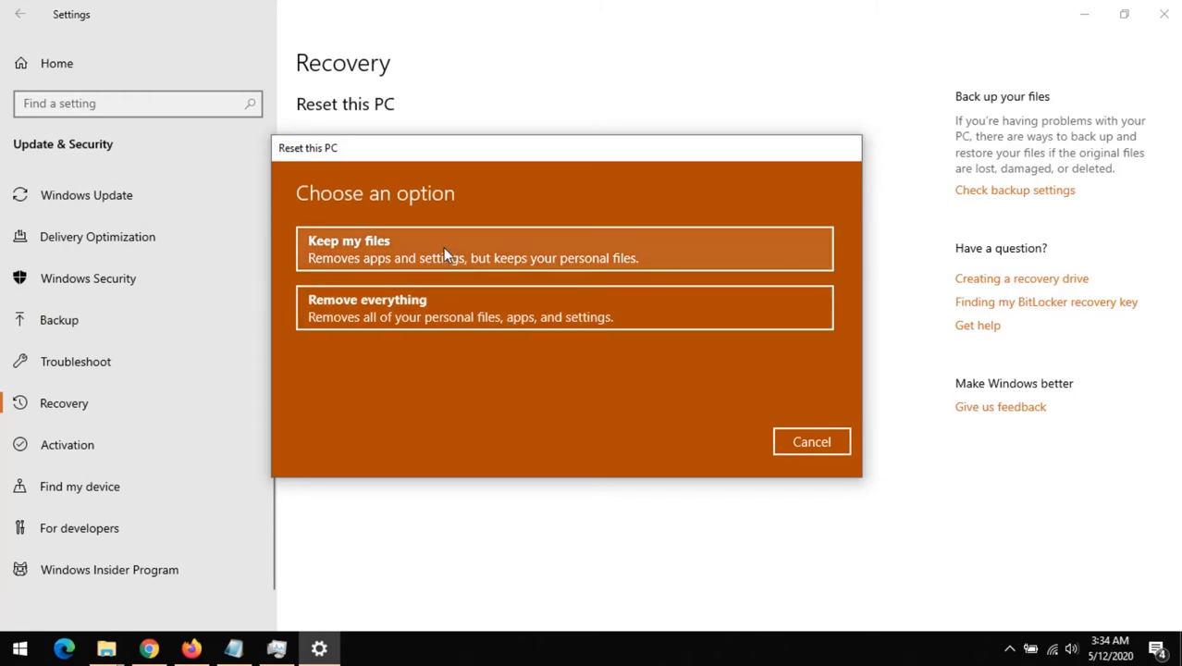
mouse_move(437, 328)
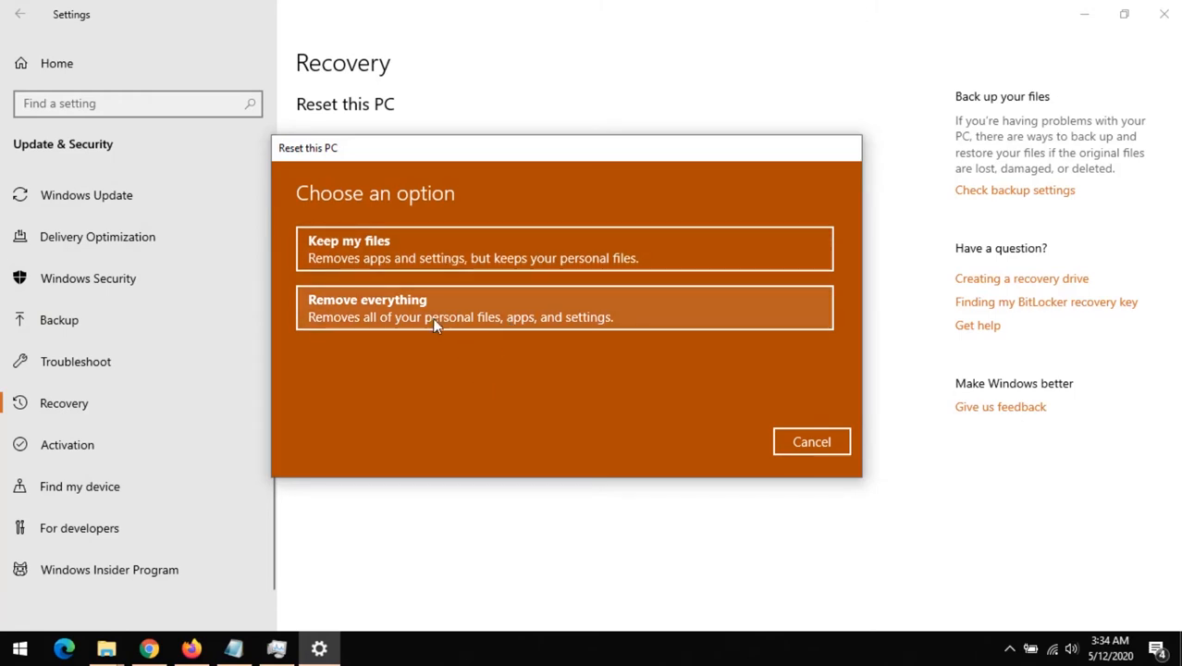
mouse_move(424, 326)
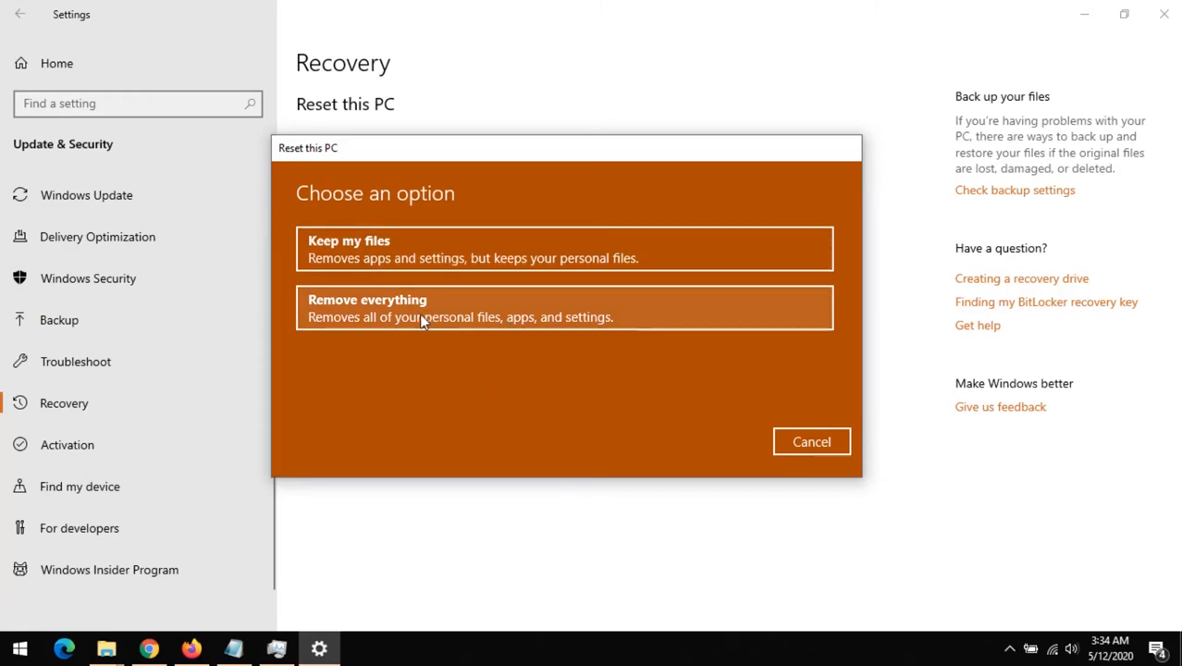
mouse_move(437, 268)
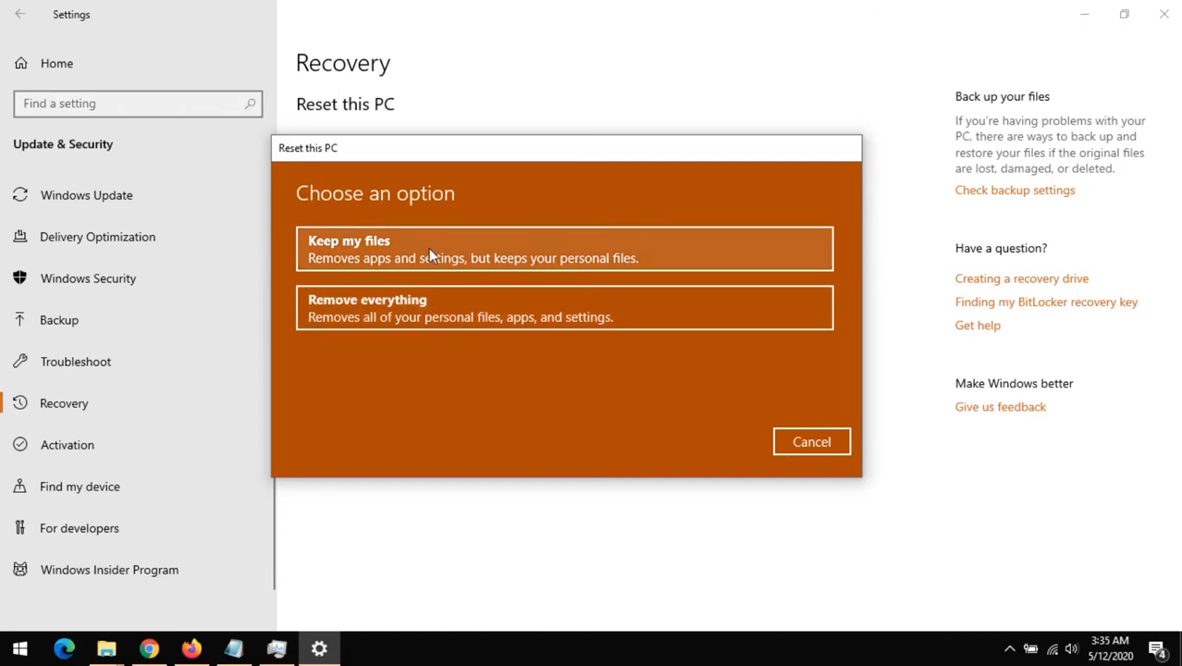
mouse_move(437, 259)
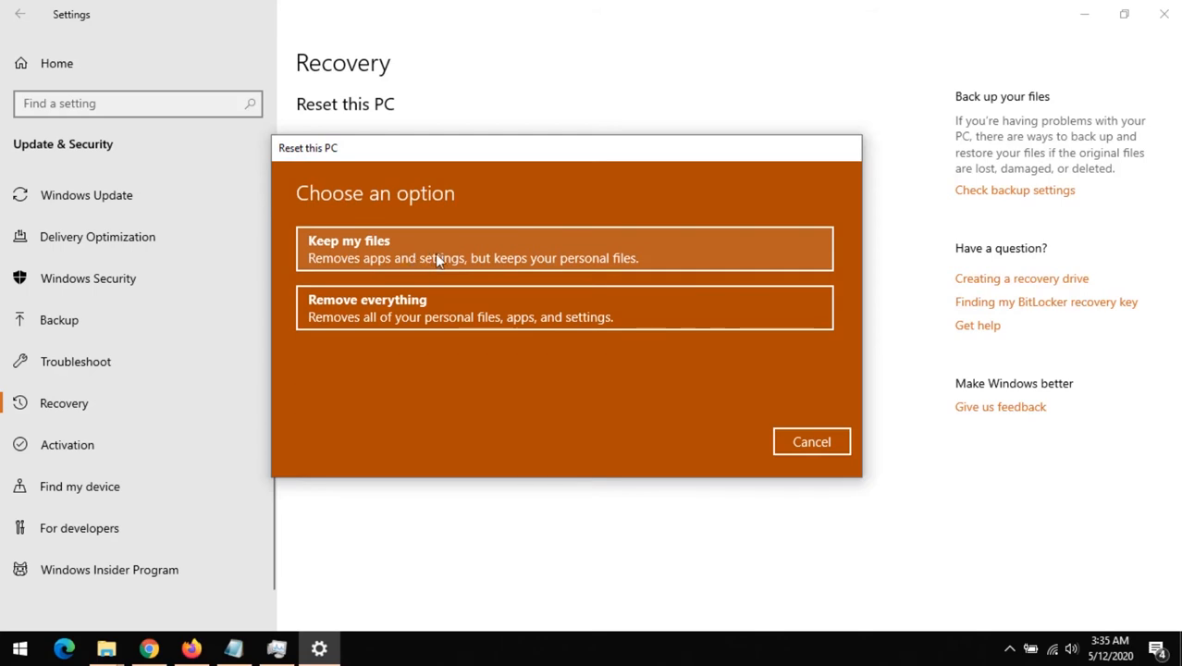